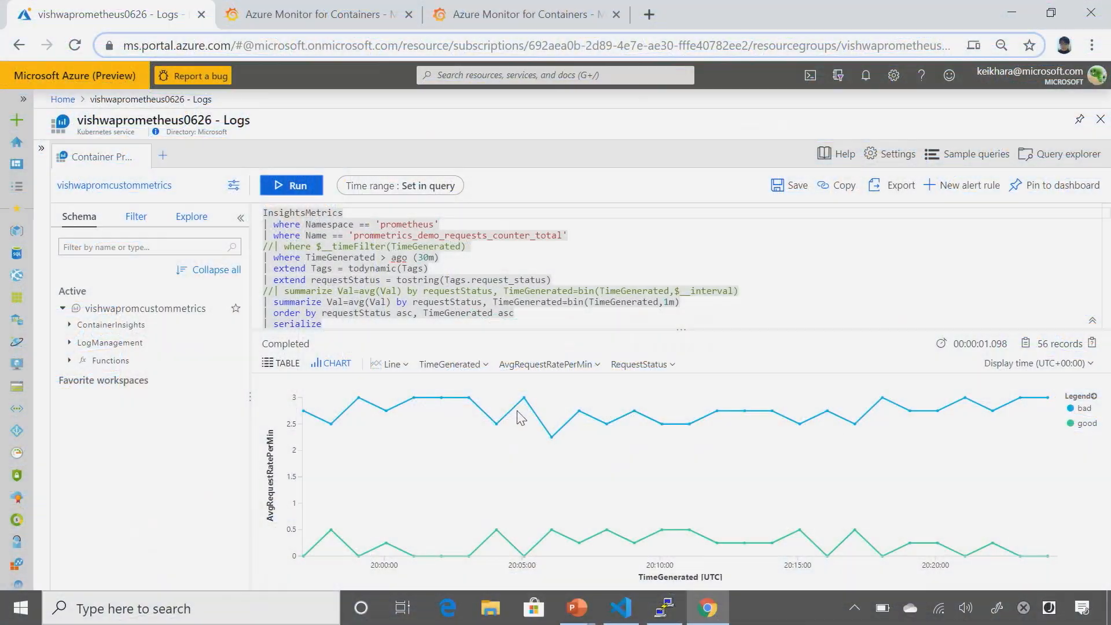
mouse_move(522, 397)
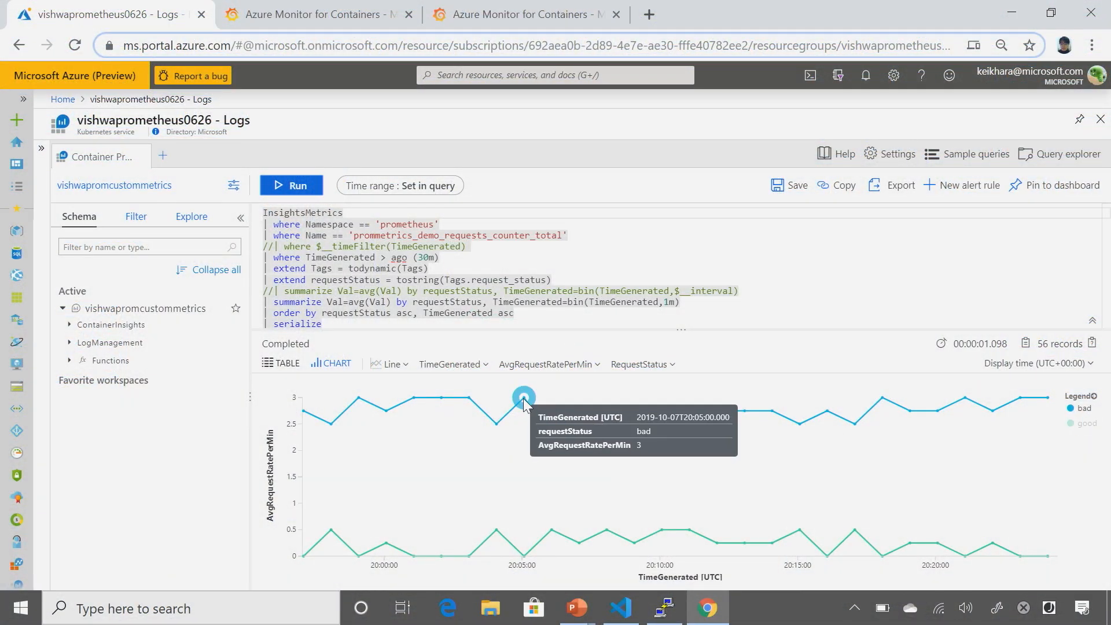
mouse_move(551, 530)
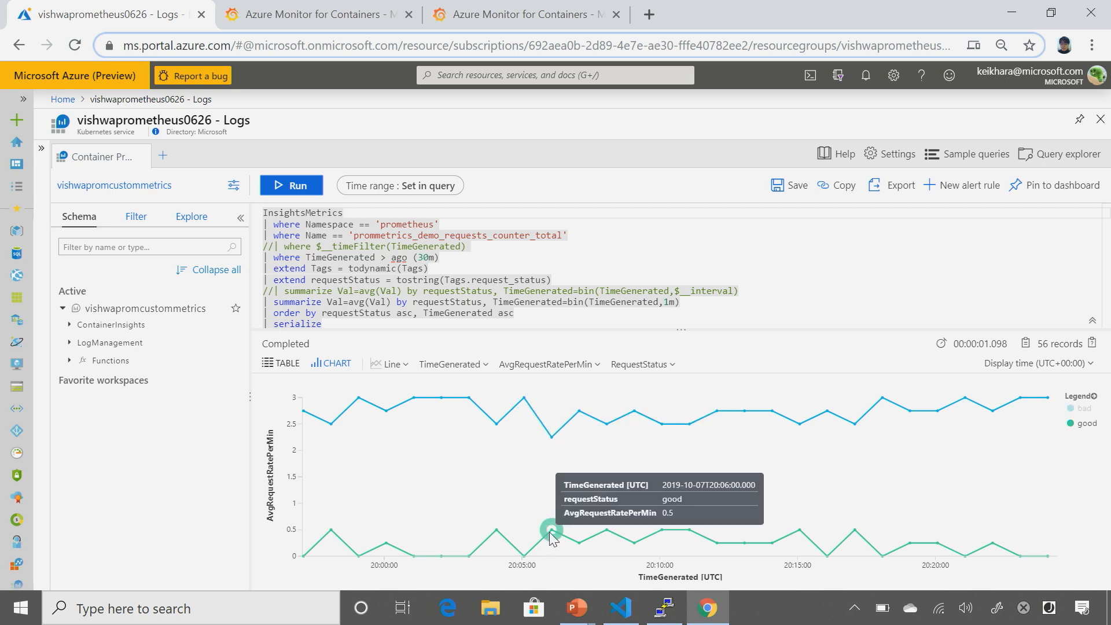
mouse_move(474, 492)
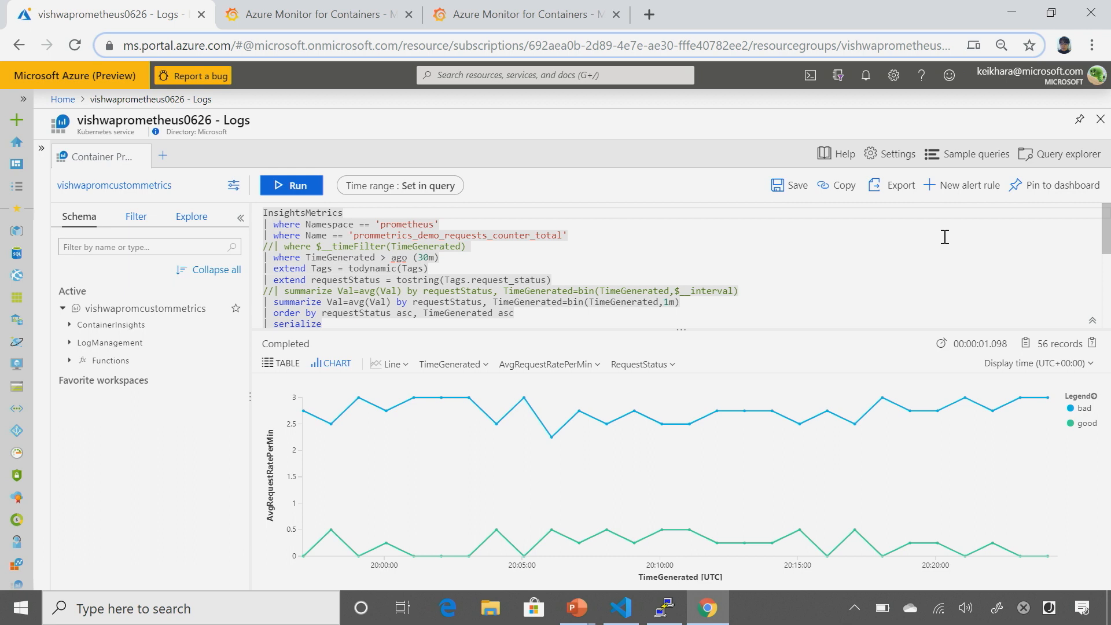
mouse_move(963, 185)
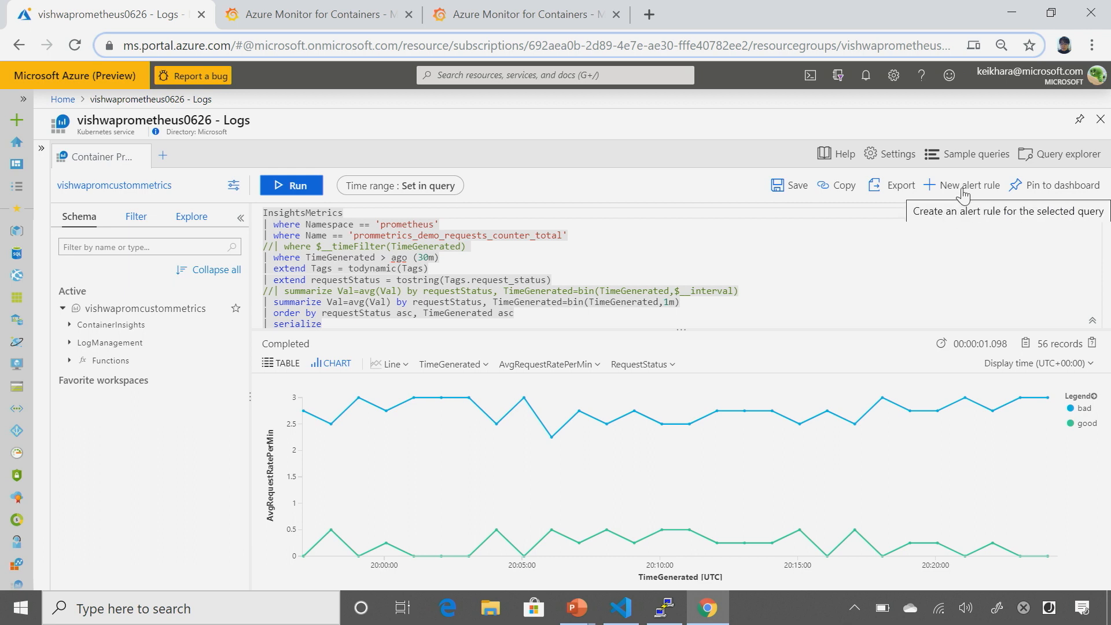
mouse_move(1057, 185)
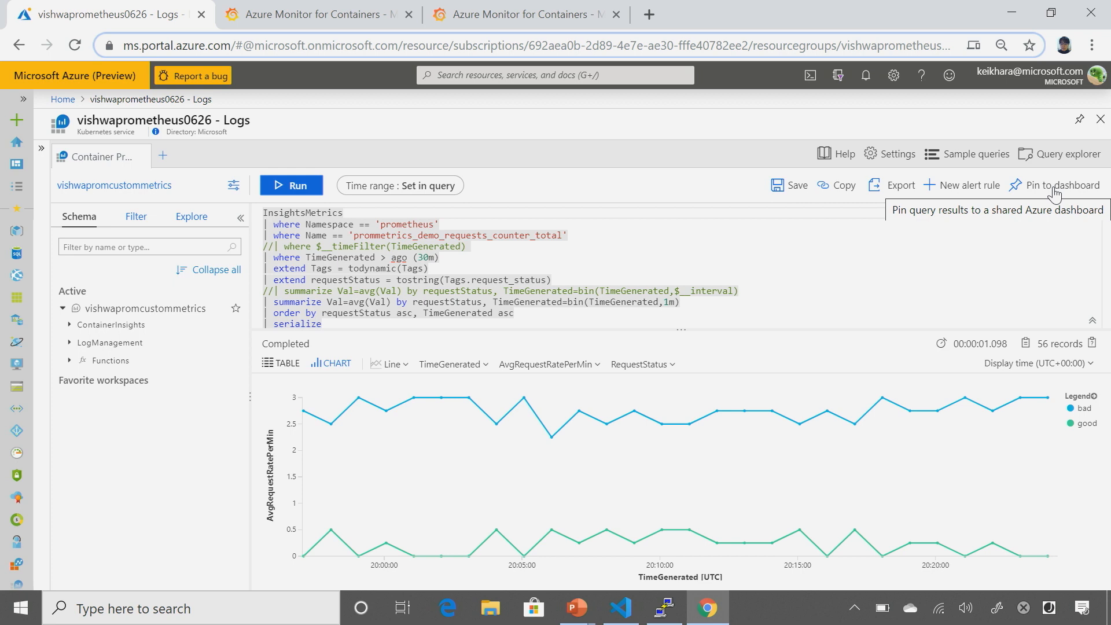
mouse_move(1051, 208)
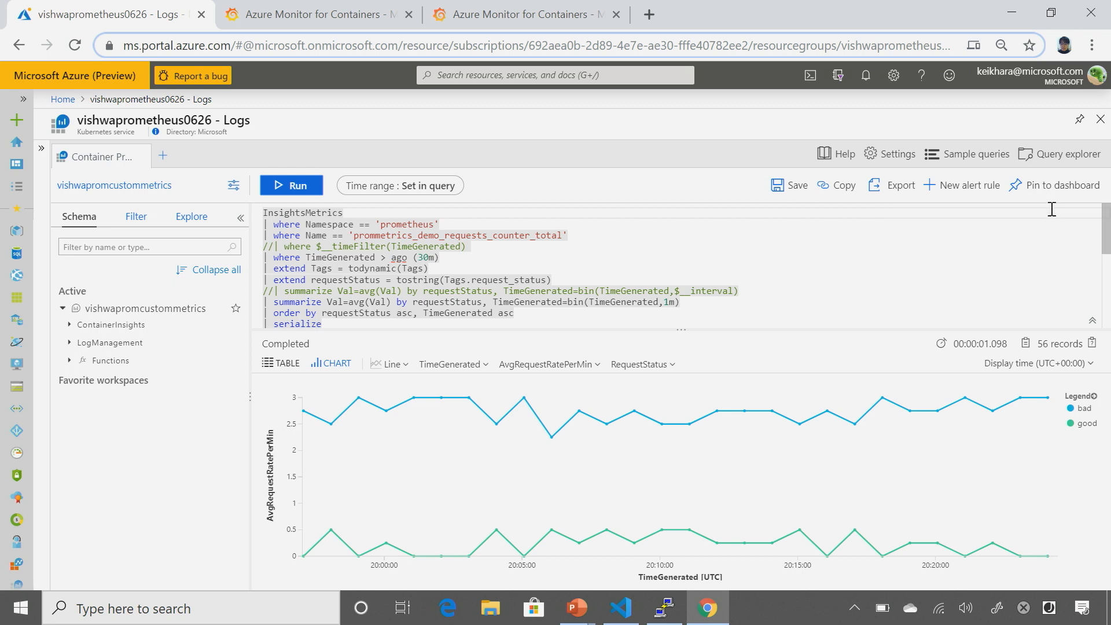
mouse_move(878, 278)
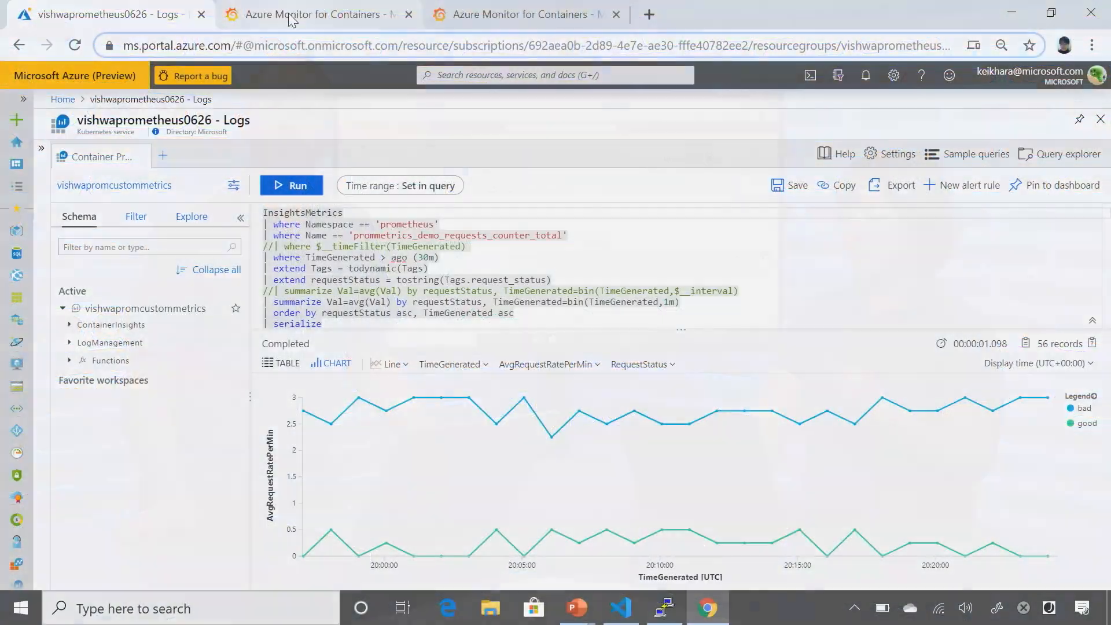
Switch to the Grafana 'Azure Monitor for Containers' dashboard tab
left_click(315, 14)
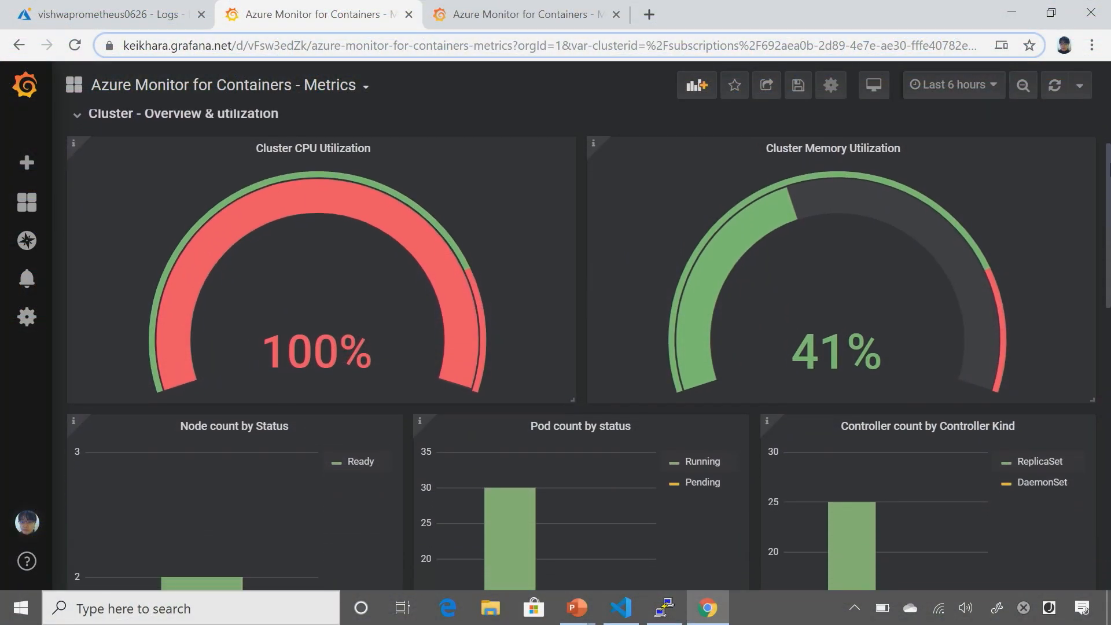
Scroll down to the My App Metrics (Prometheus) good-versus-bad request rate graph
scroll("down", 3)
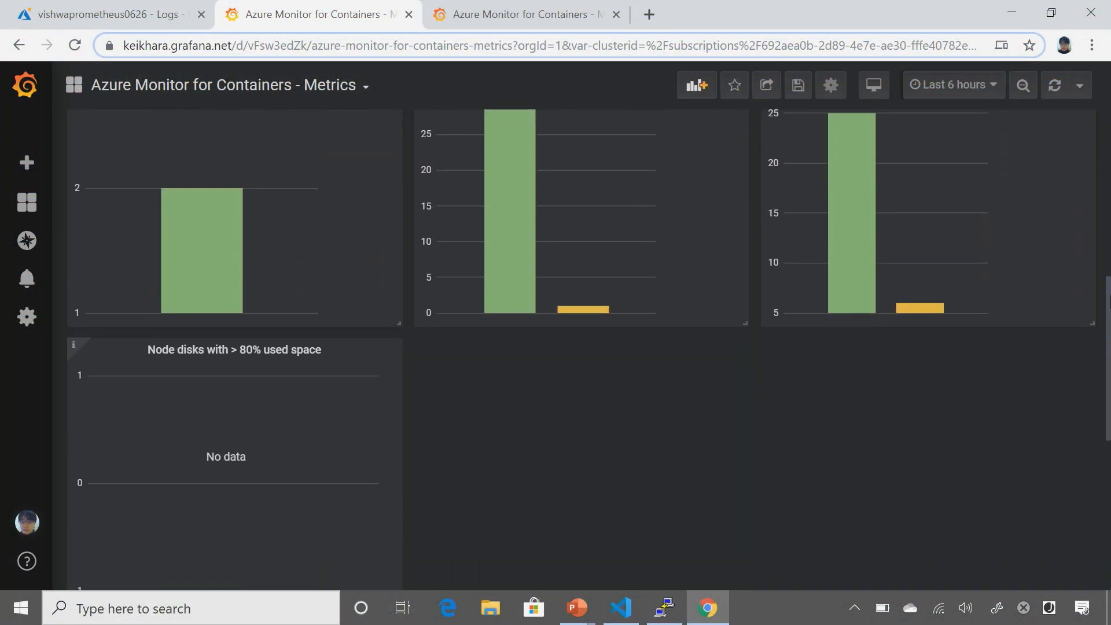
scroll("down", 3)
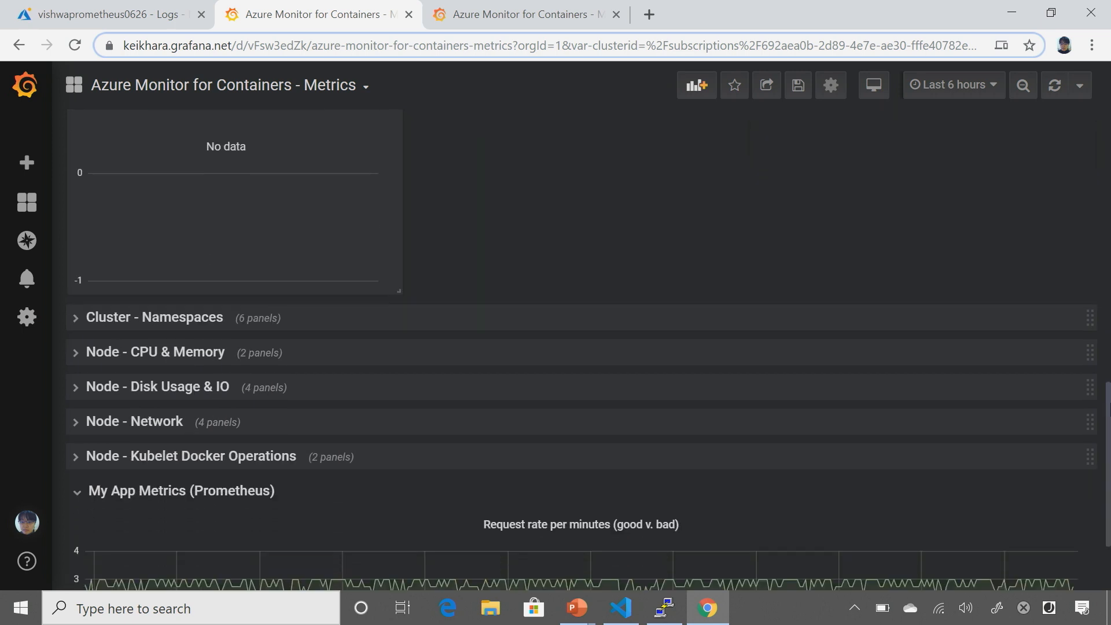
scroll("down", 3)
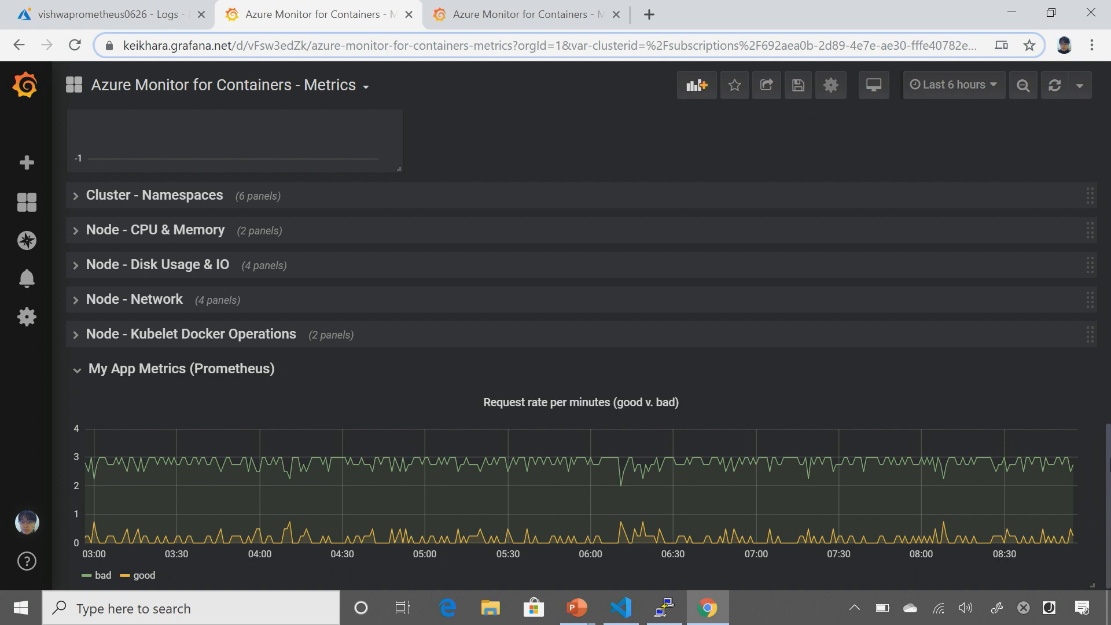
mouse_move(564, 146)
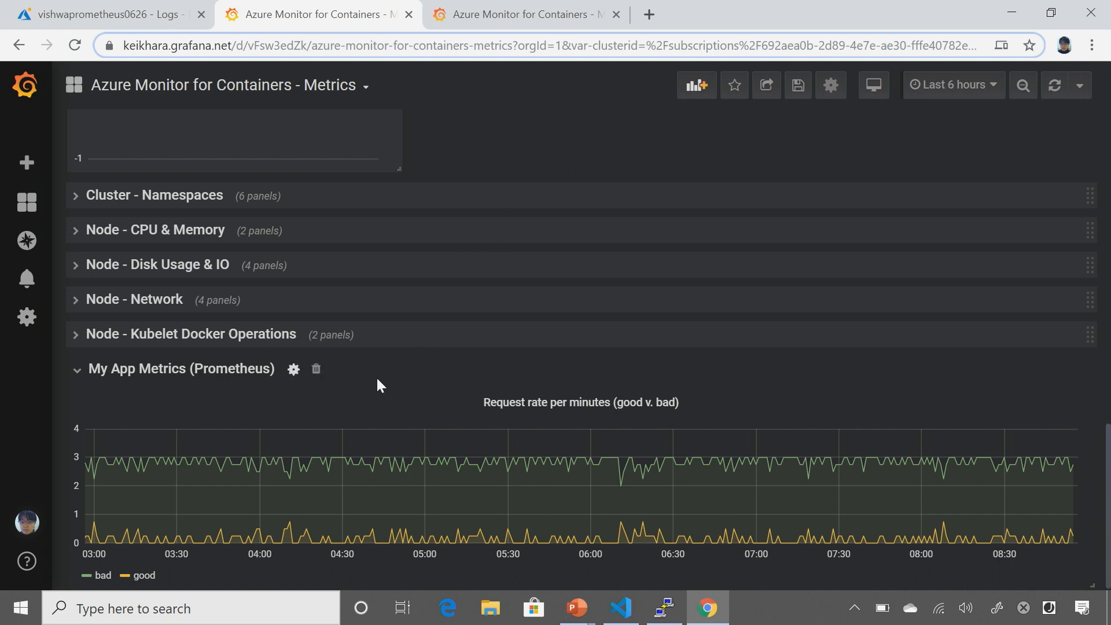
mouse_move(389, 456)
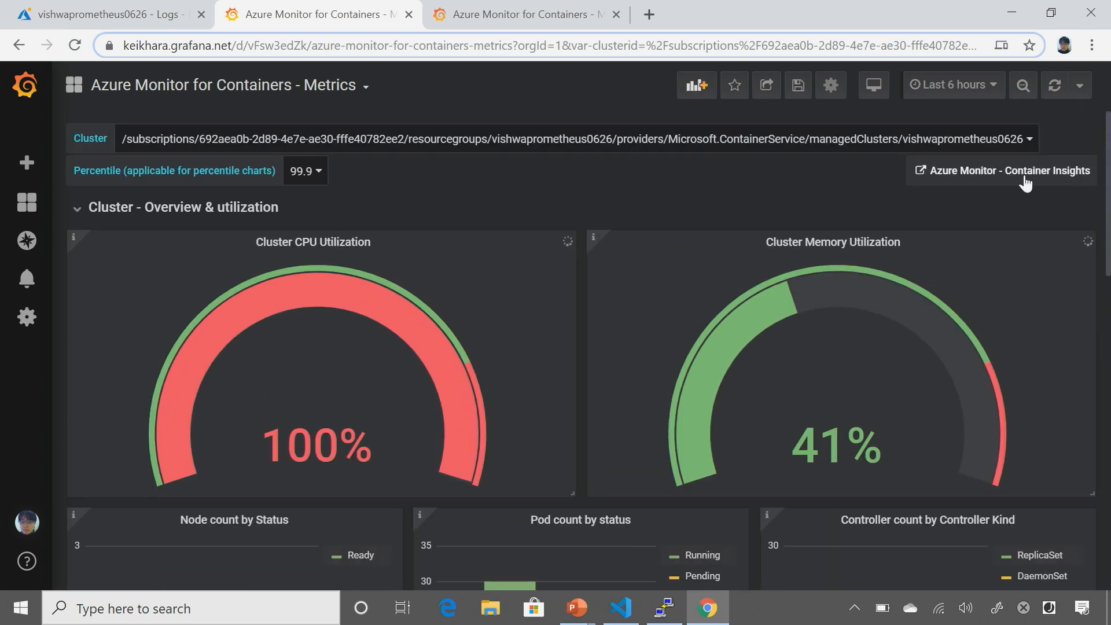
mouse_move(1007, 176)
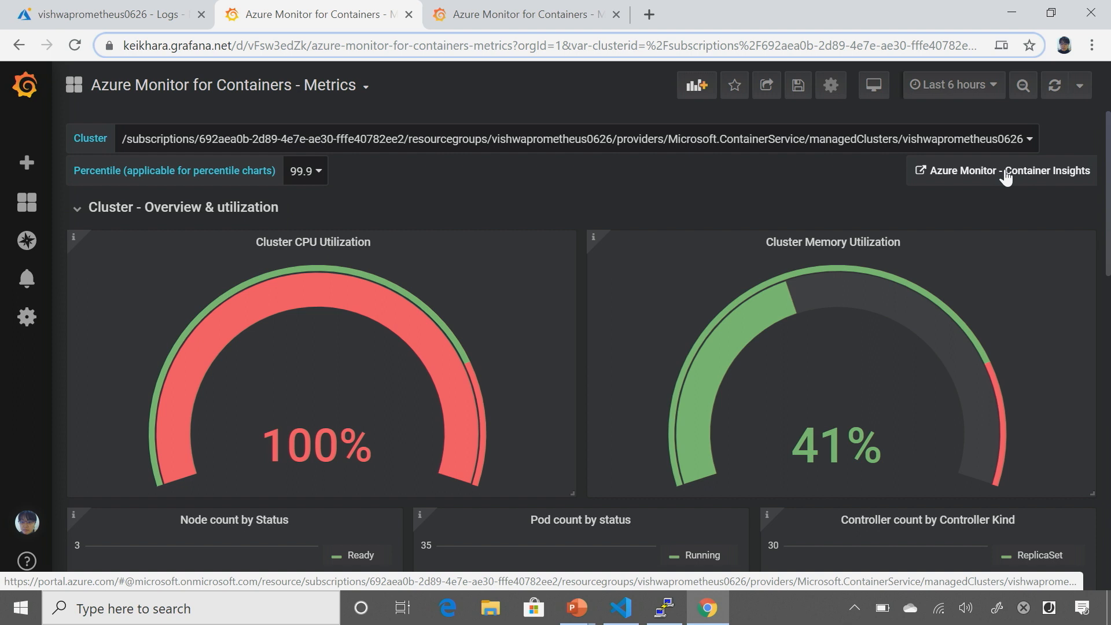
Follow the Azure Monitor - Container Insights link from the Grafana dashboard
left_click(1000, 170)
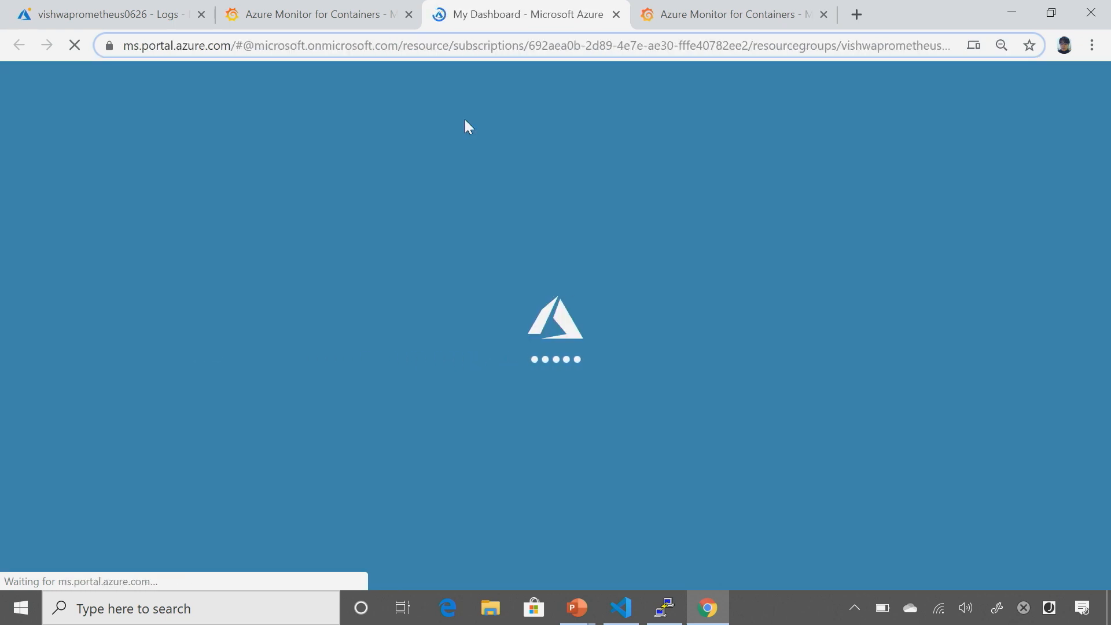